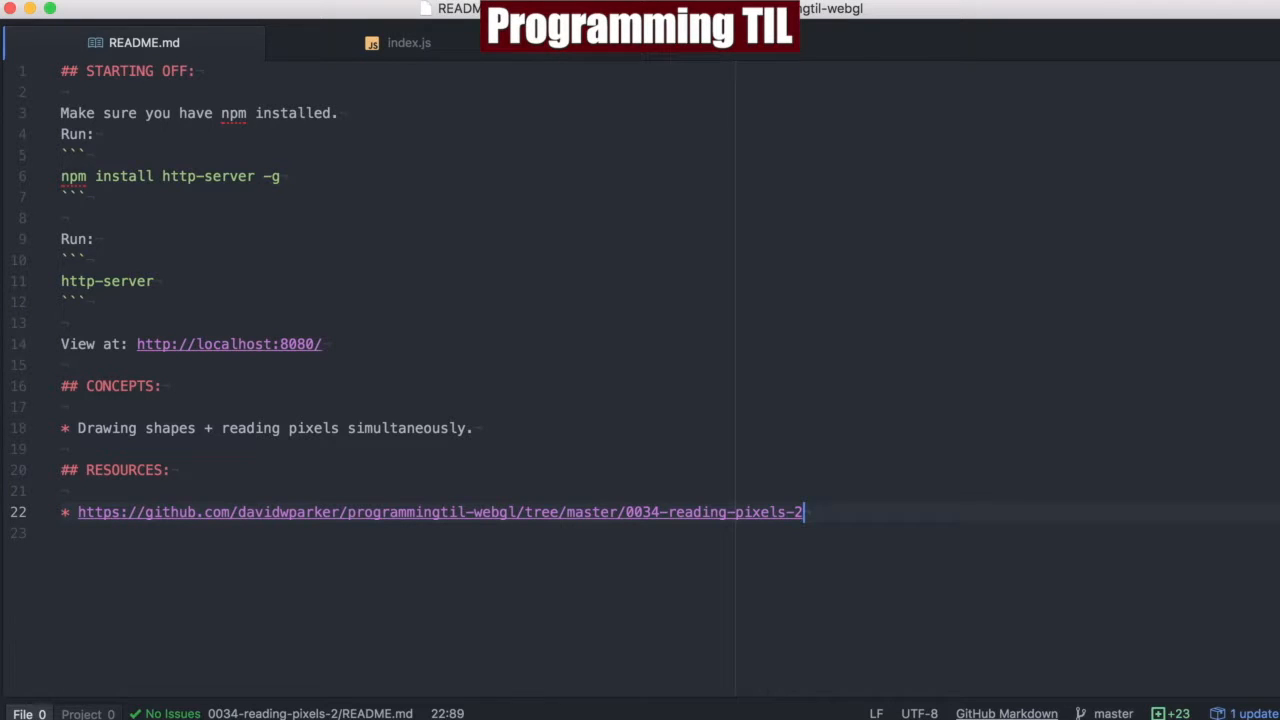
mouse_move(1034, 590)
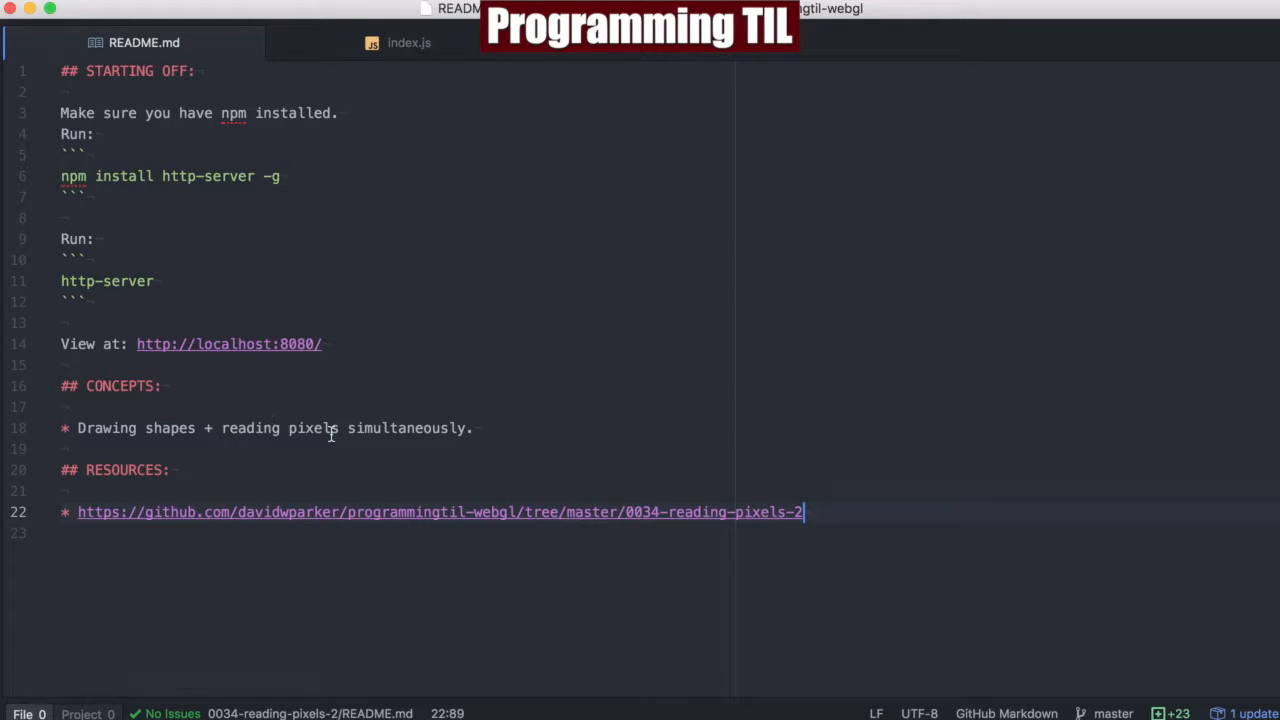
mouse_move(608, 392)
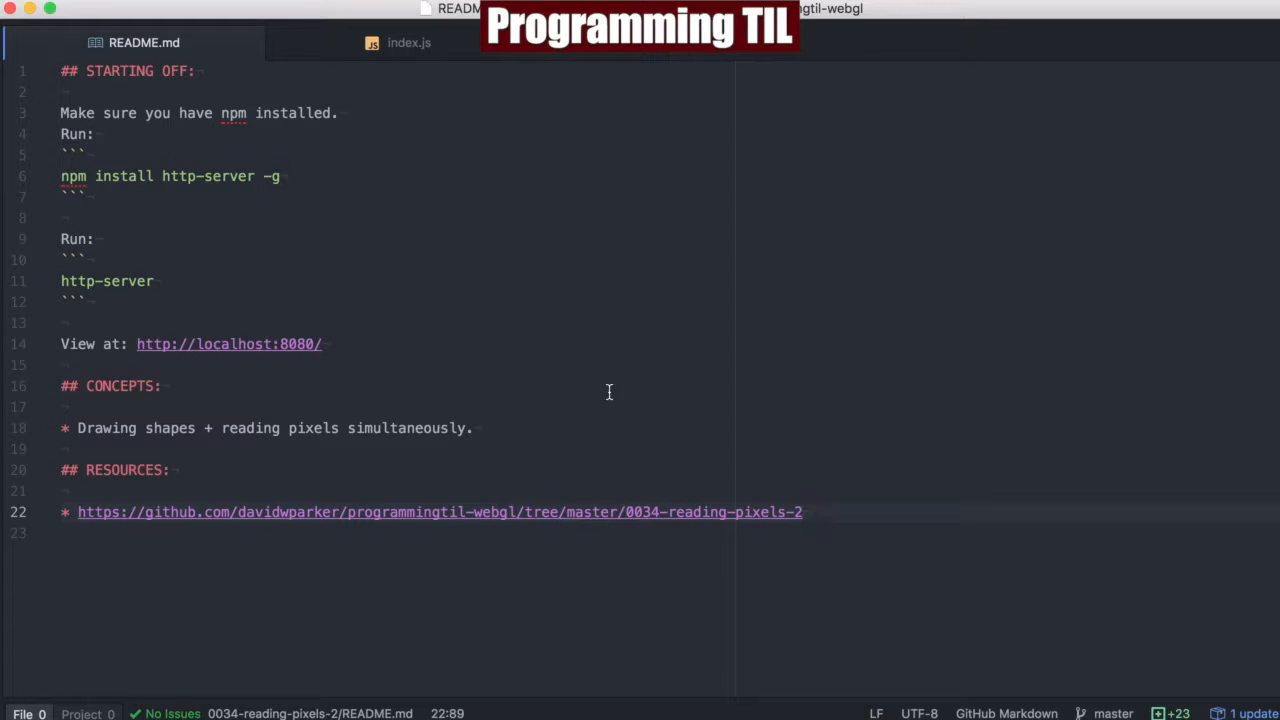
Switch from README.md to the project's index.js tab showing the WebGL setup code.
click(804, 512)
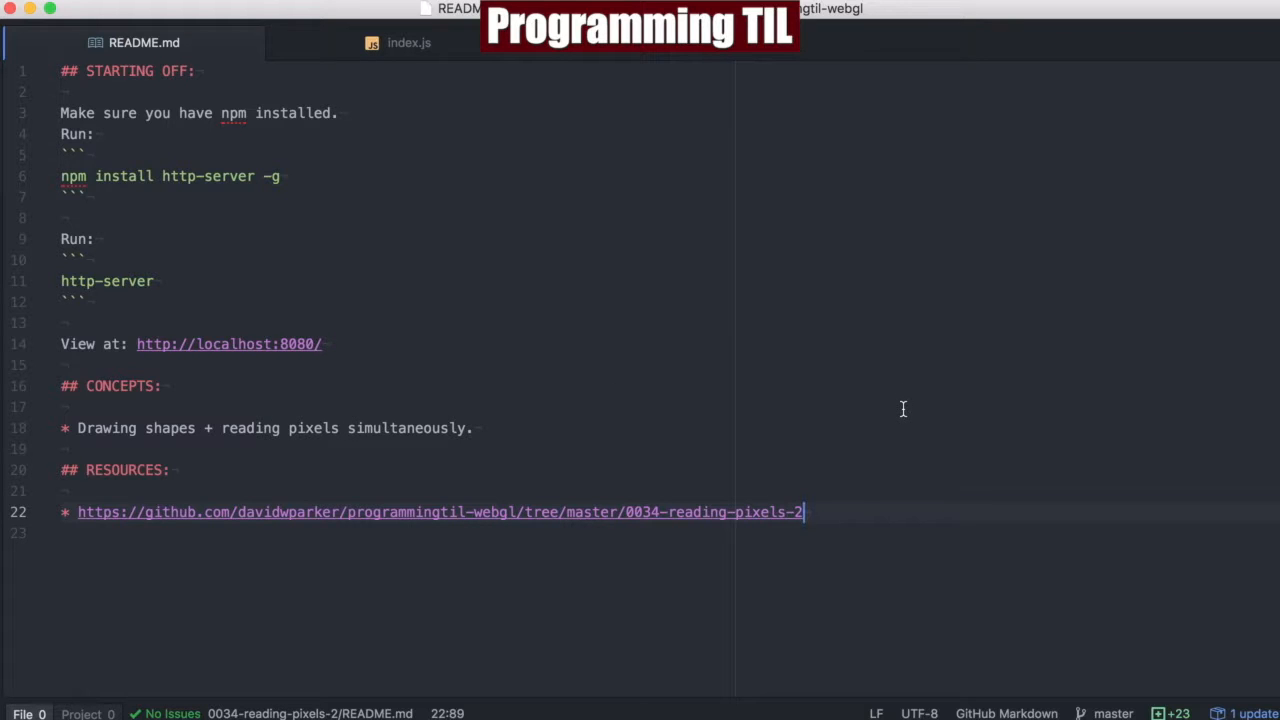
click(408, 42)
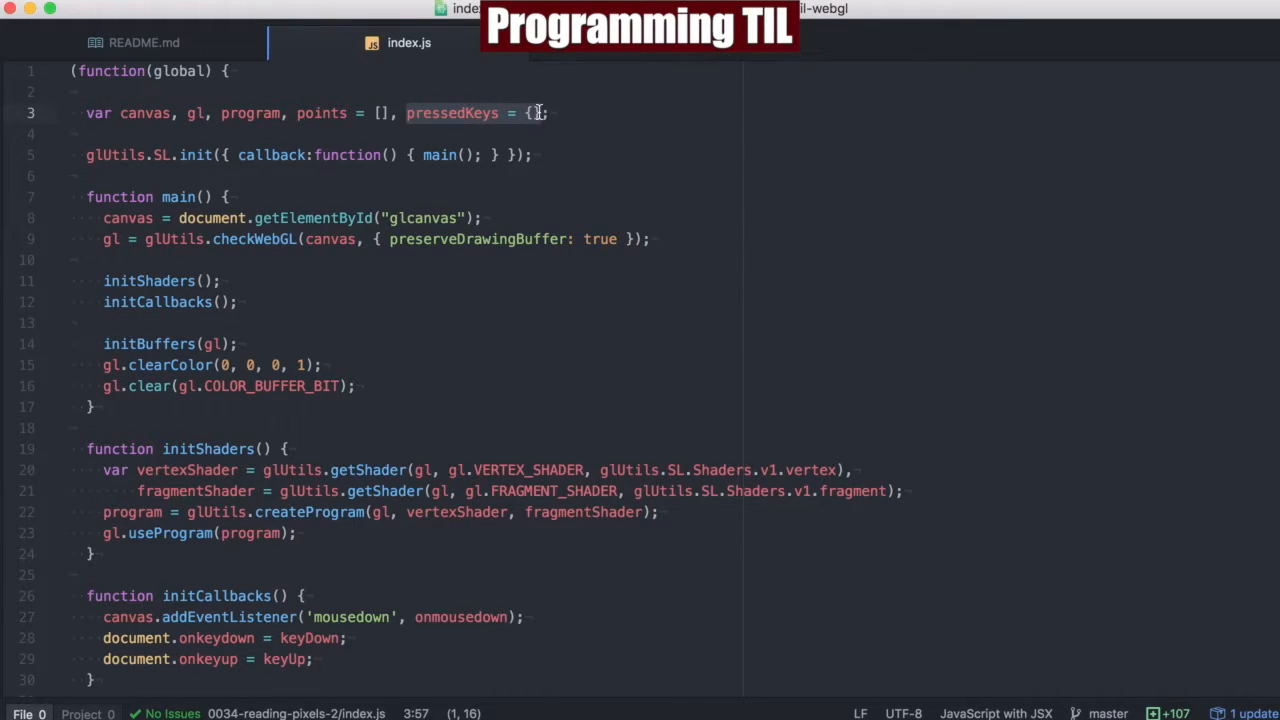
Scroll index.js past draw, initBuffers and renderBuffers to the UI Events mouse-down and key handlers.
click(532, 112)
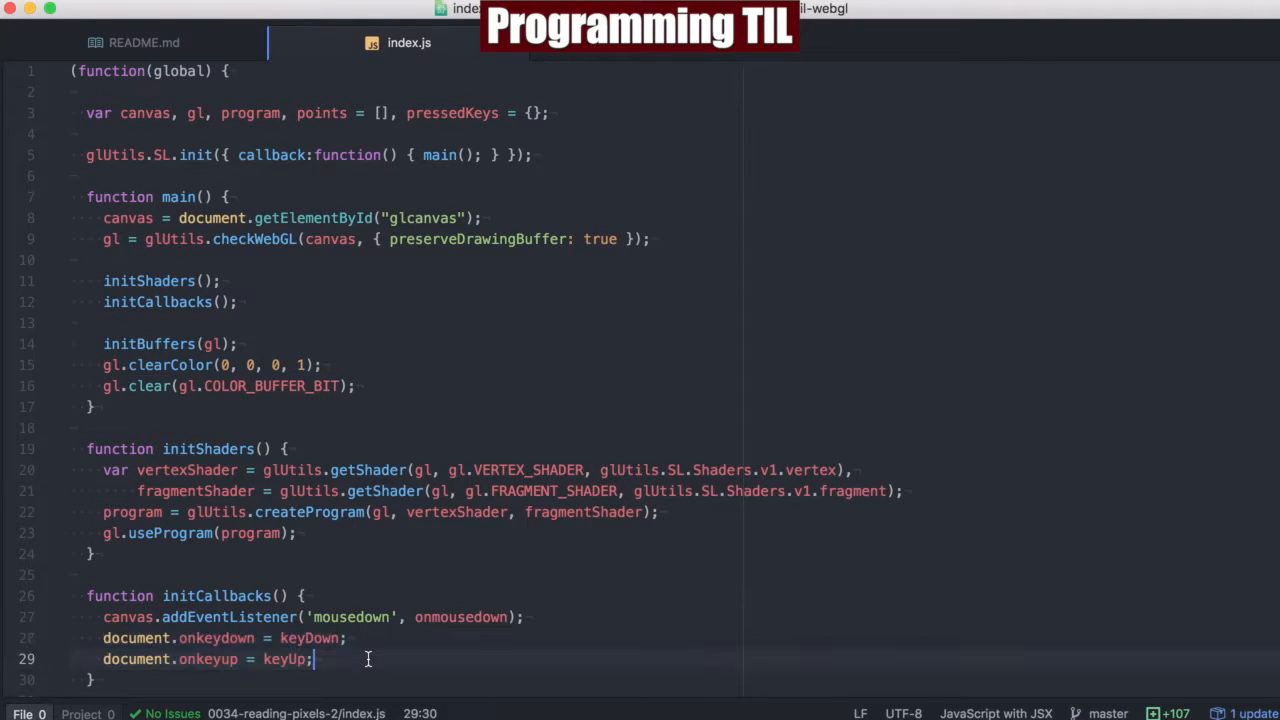
scroll(down, 3)
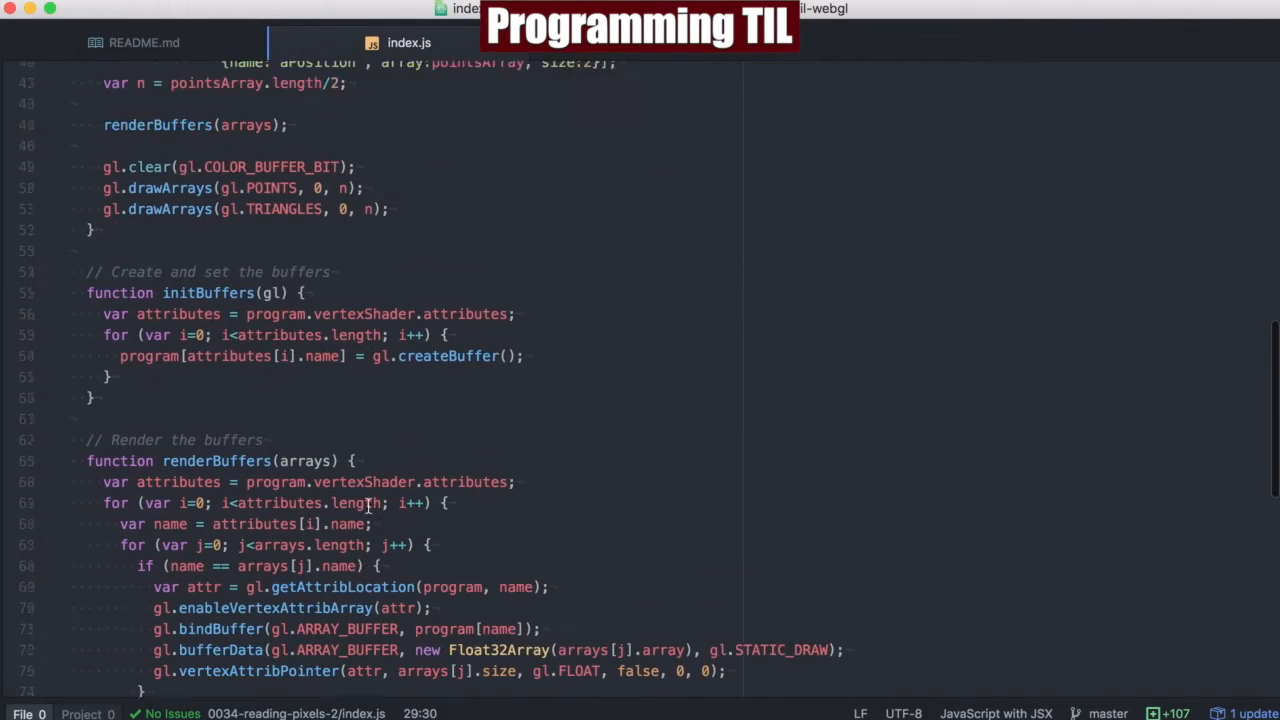
scroll(up, 3)
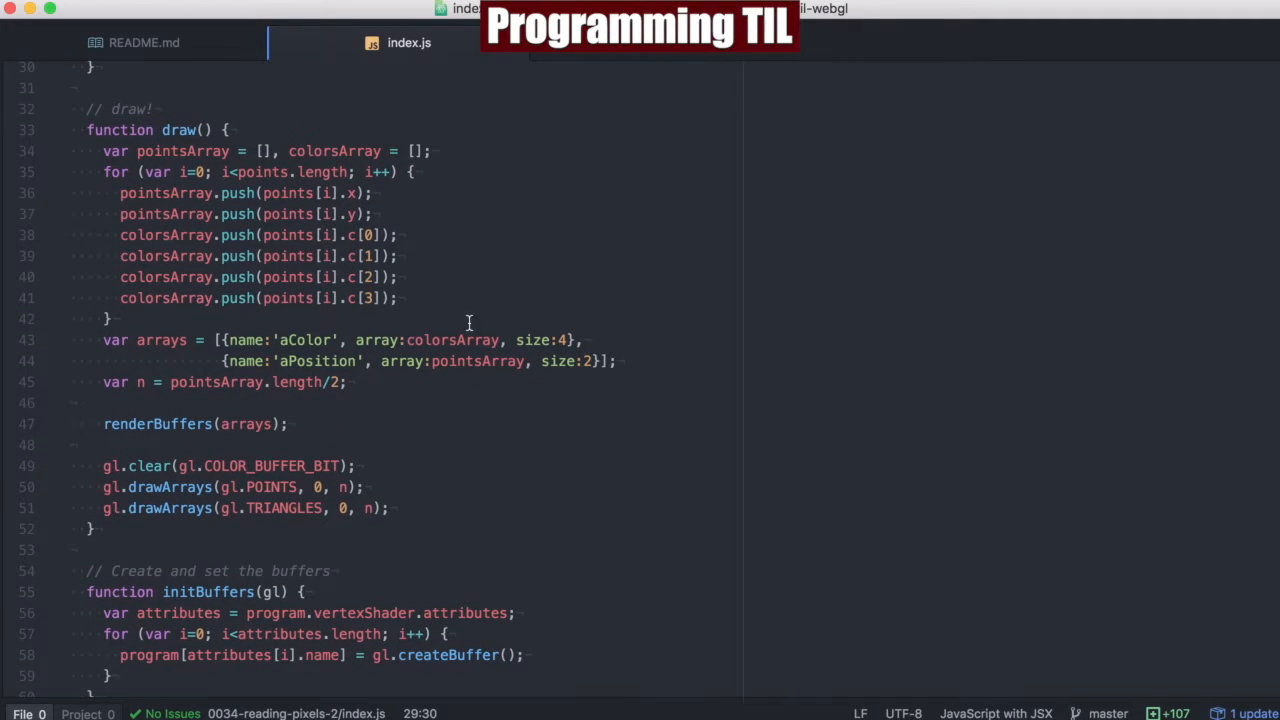
scroll(down, 3)
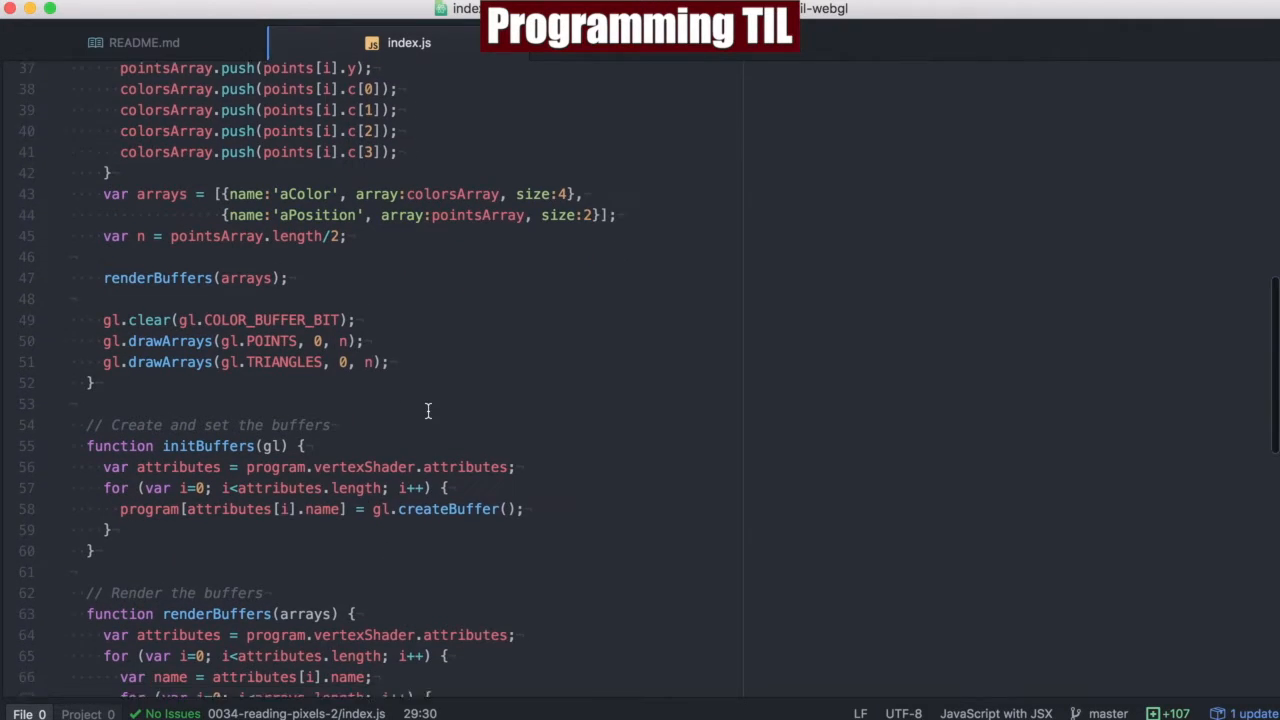
scroll(down, 3)
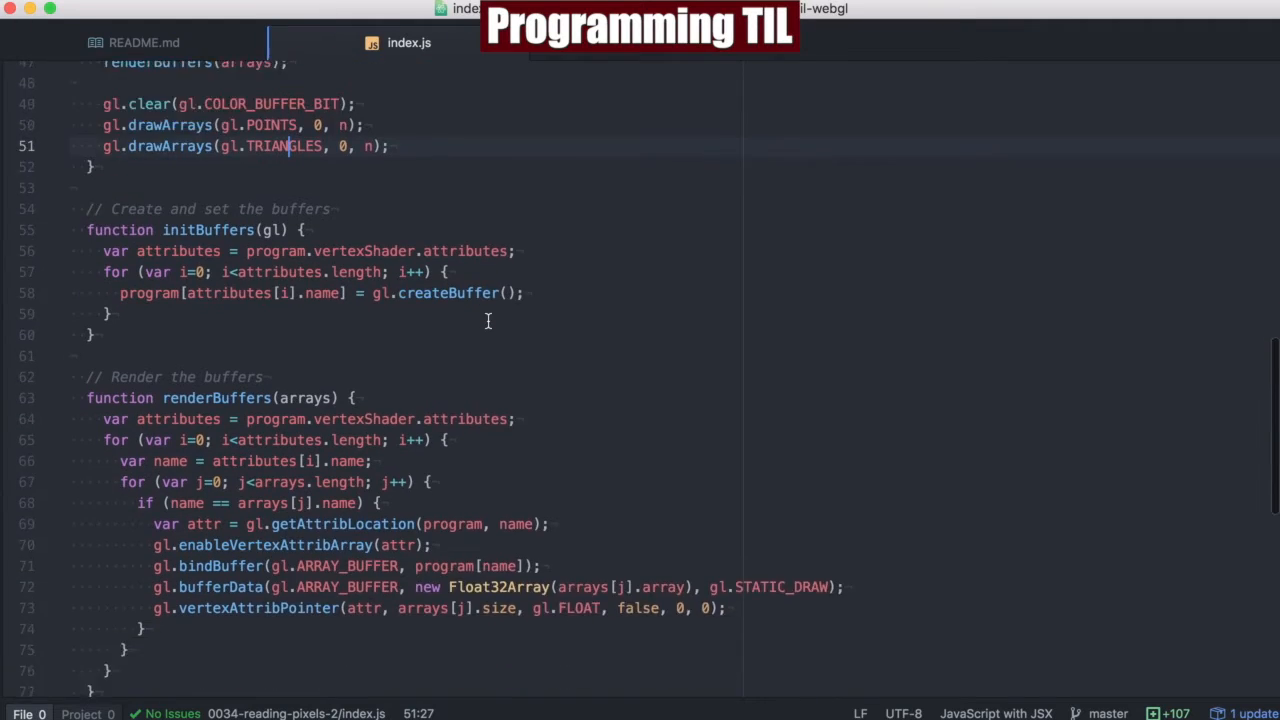
scroll(down, 3)
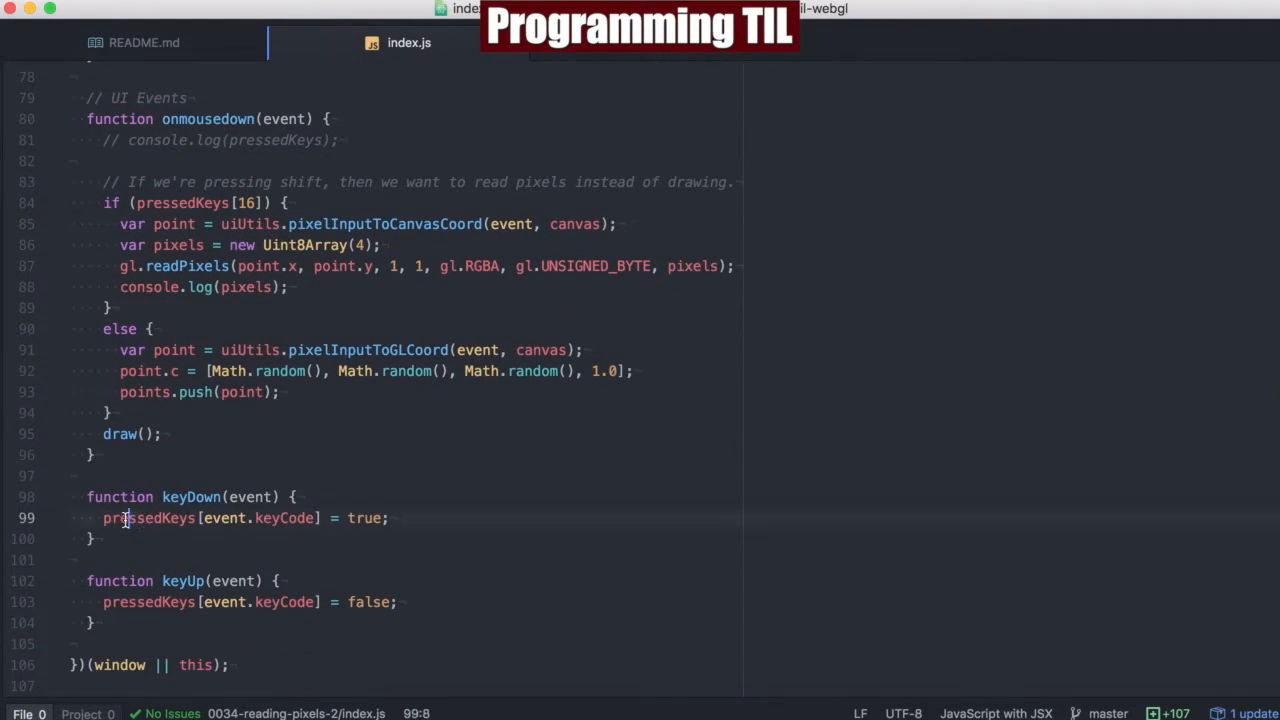
mouse_move(372, 518)
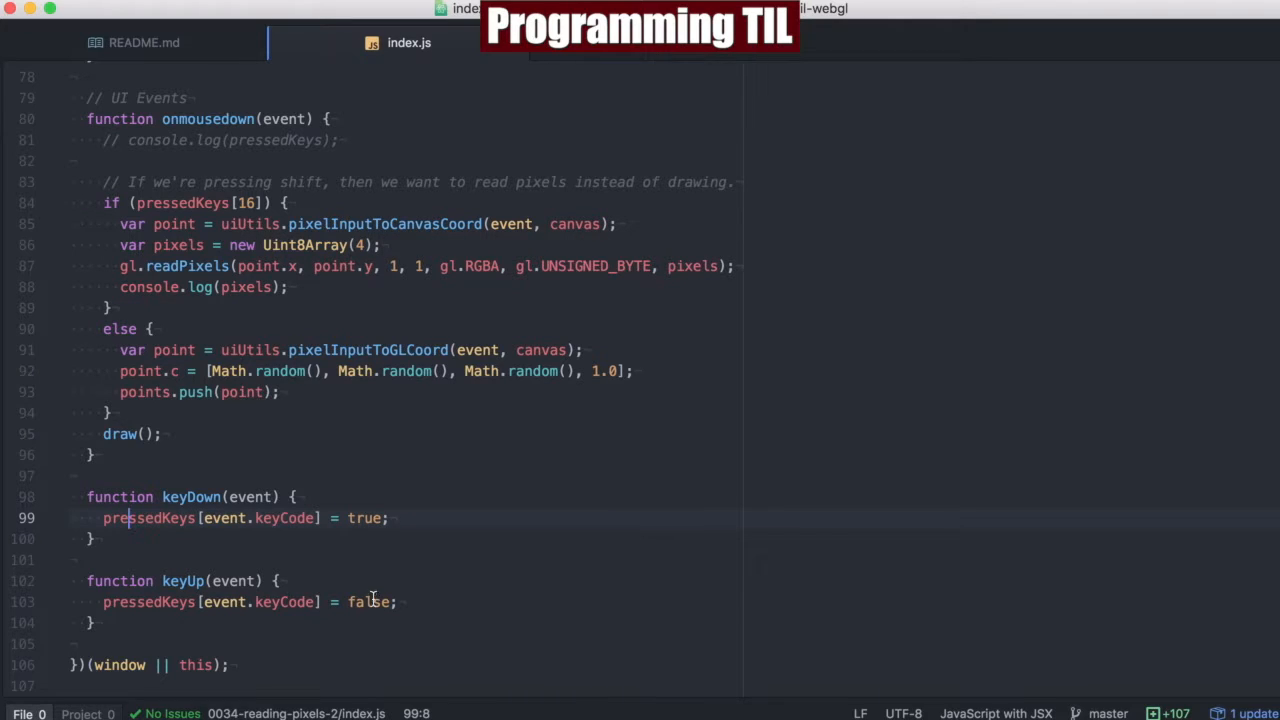
click(128, 202)
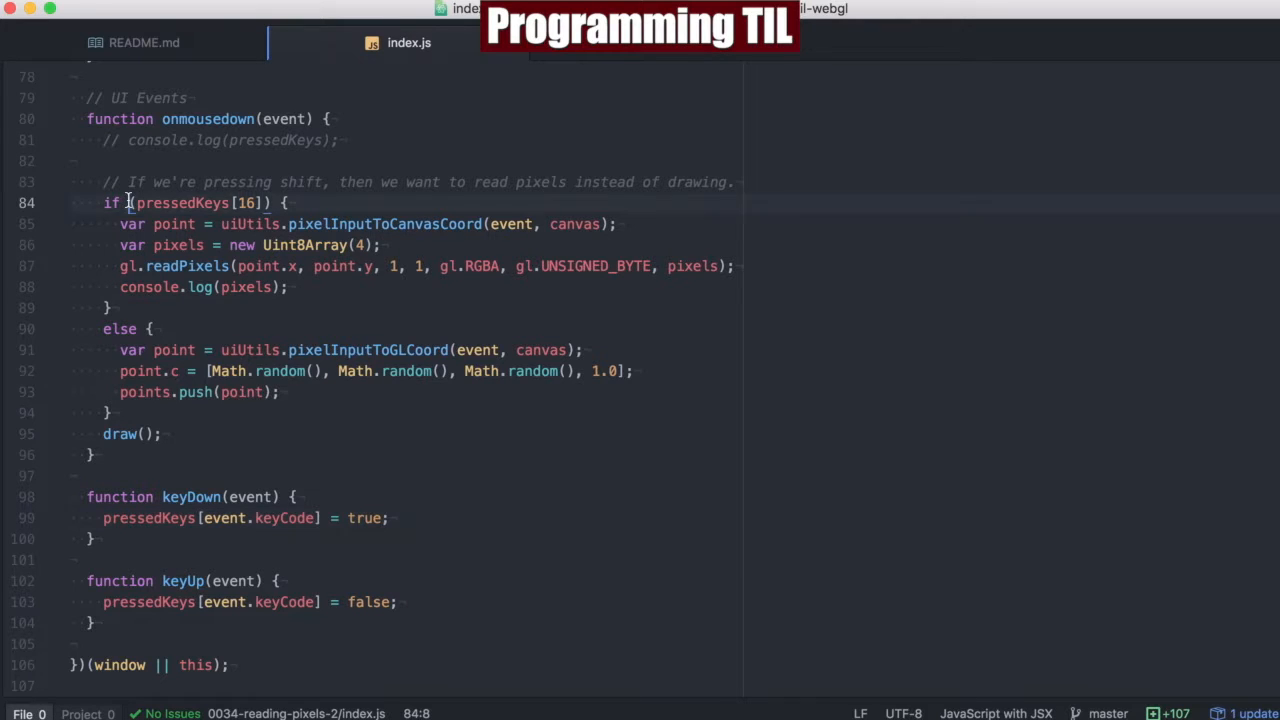
click(284, 204)
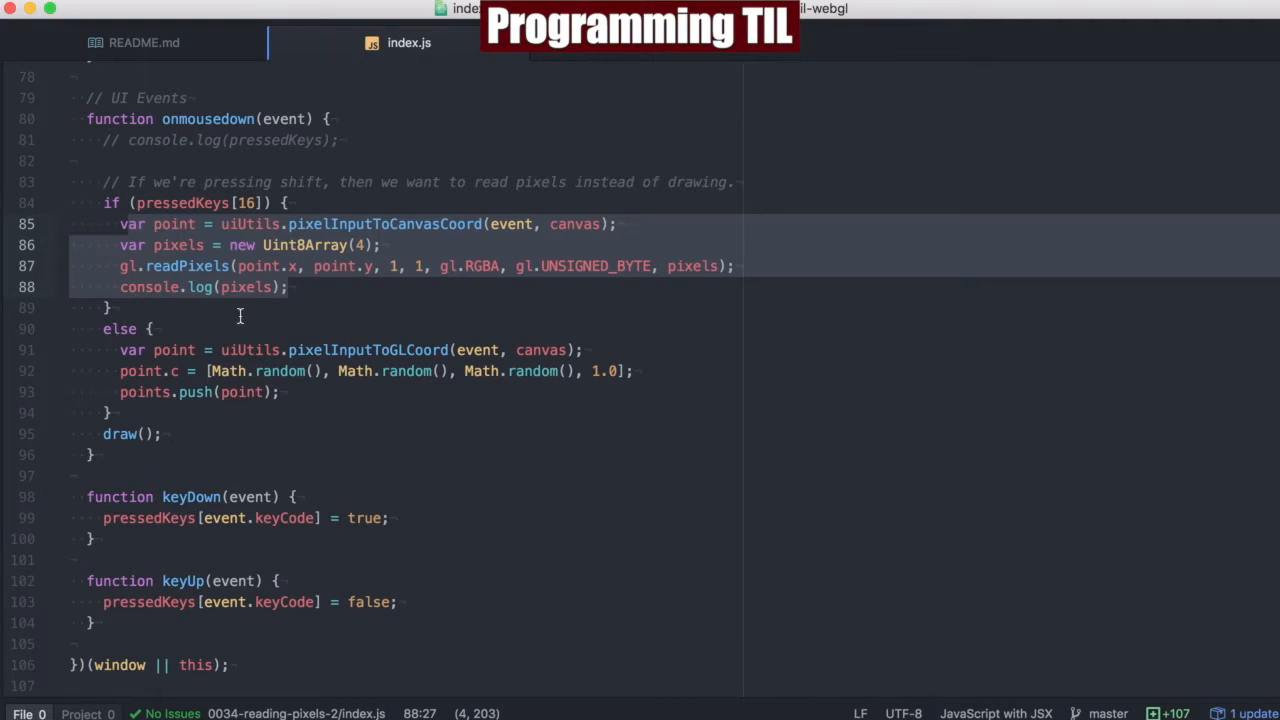
click(364, 390)
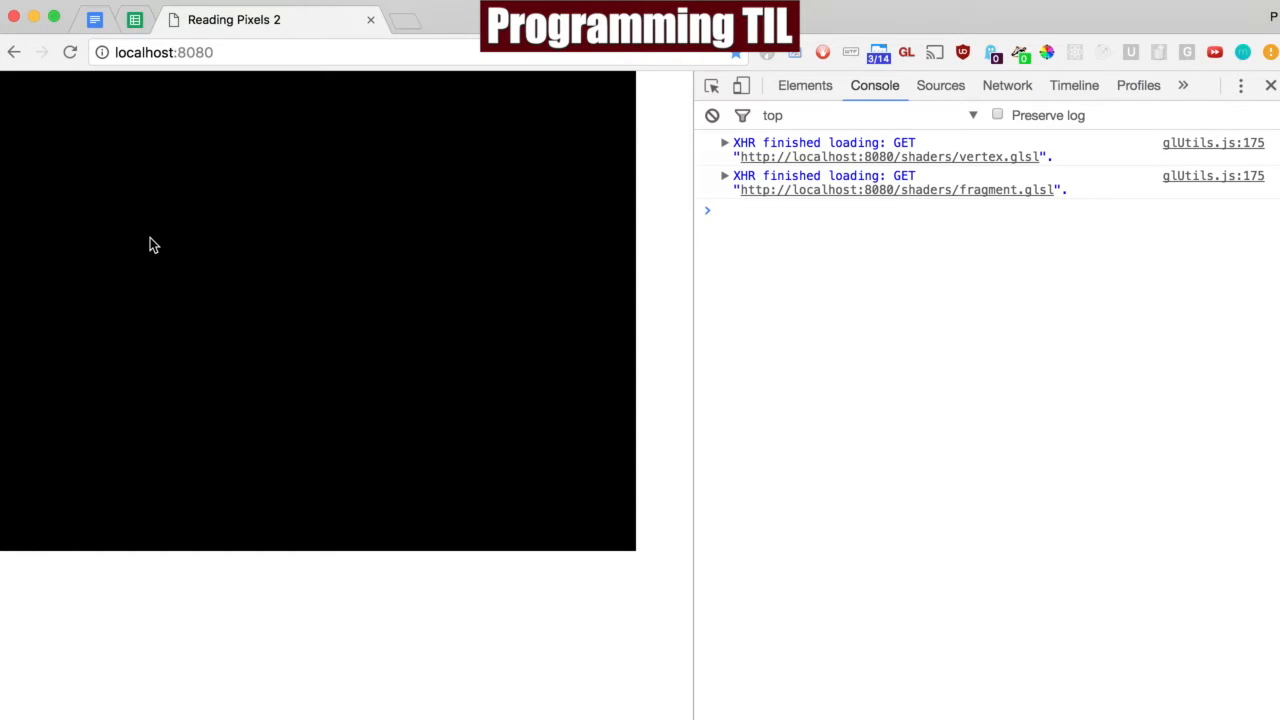
mouse_move(190, 336)
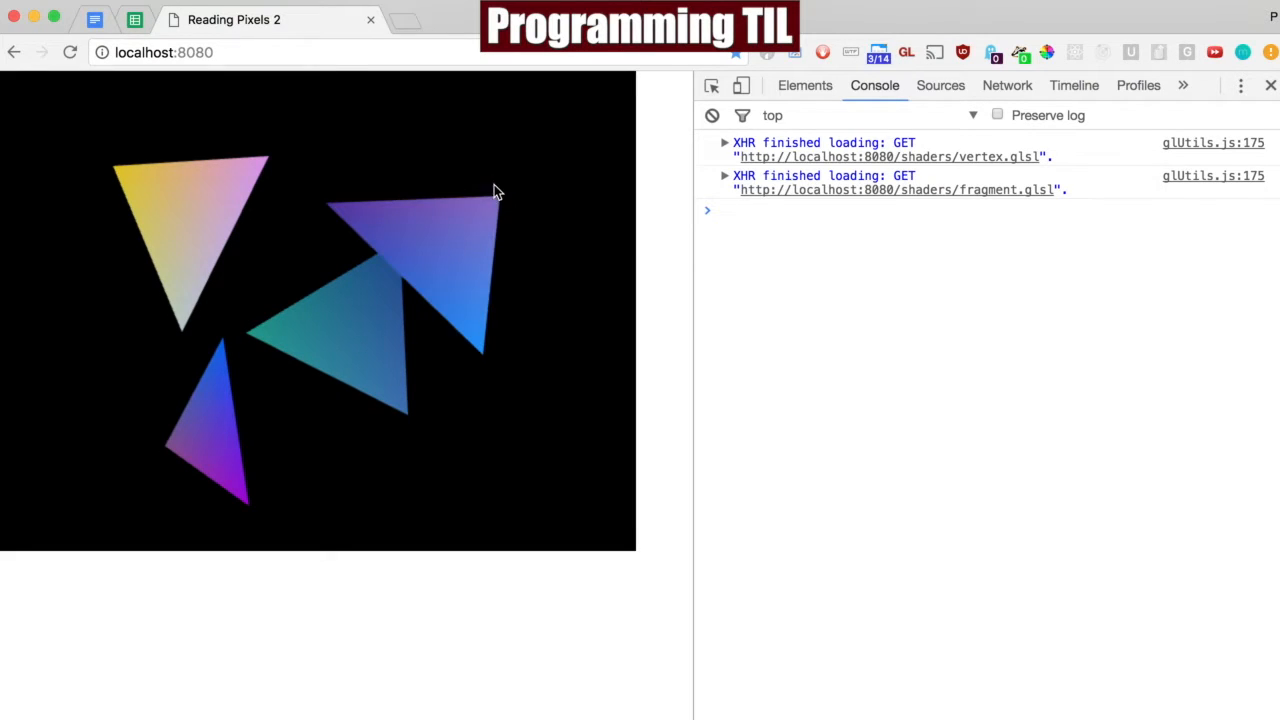
Shift-click the blue and yellow-pink triangles to log their pixel RGBA arrays in the console.
click(498, 192)
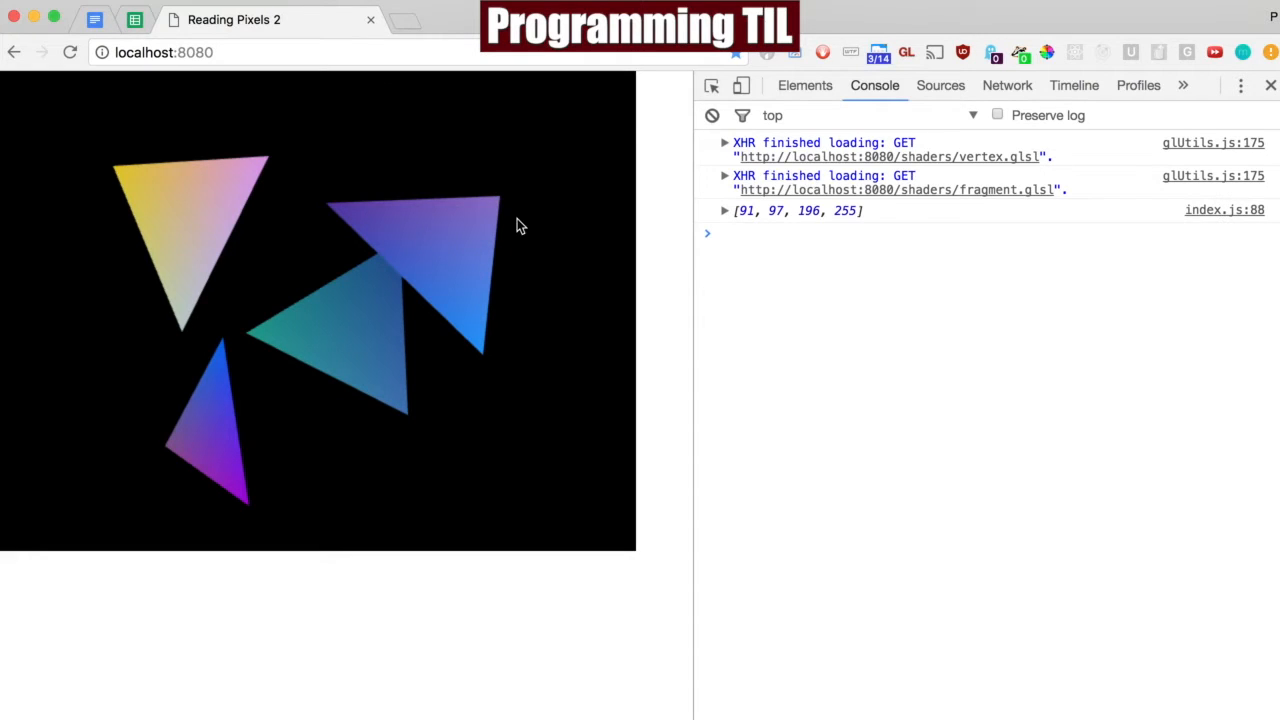
click(340, 320)
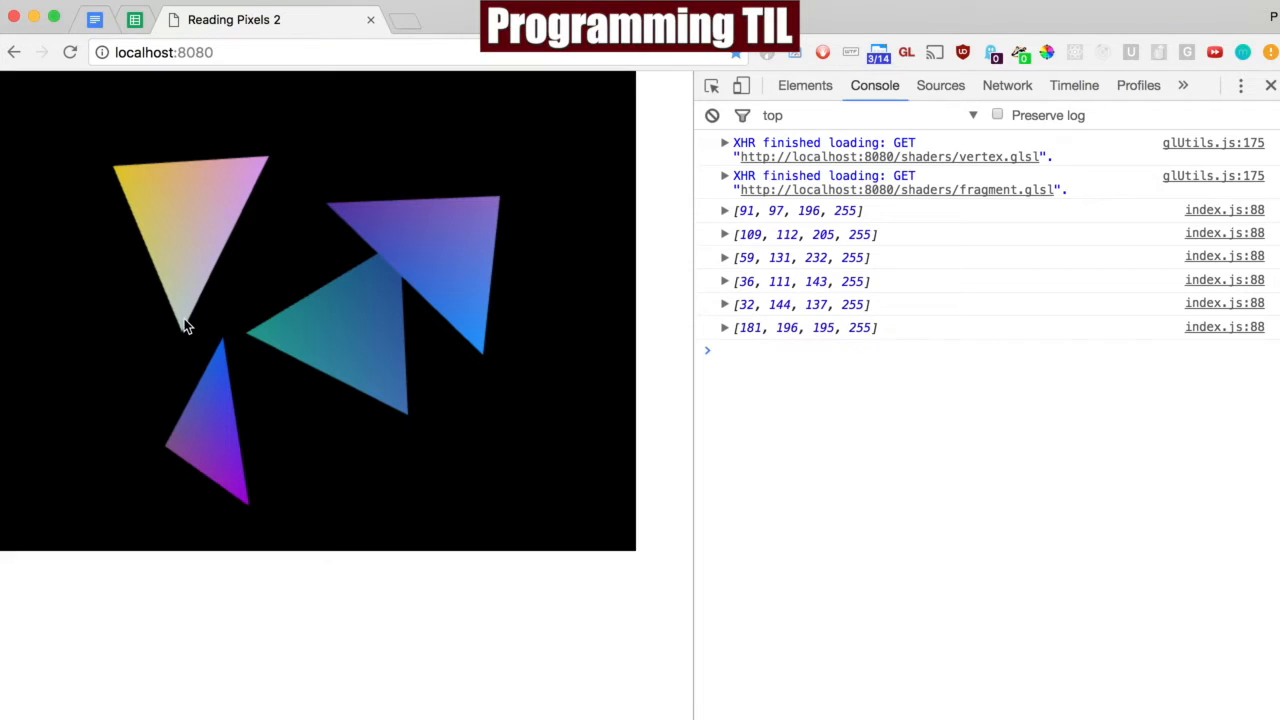
click(144, 190)
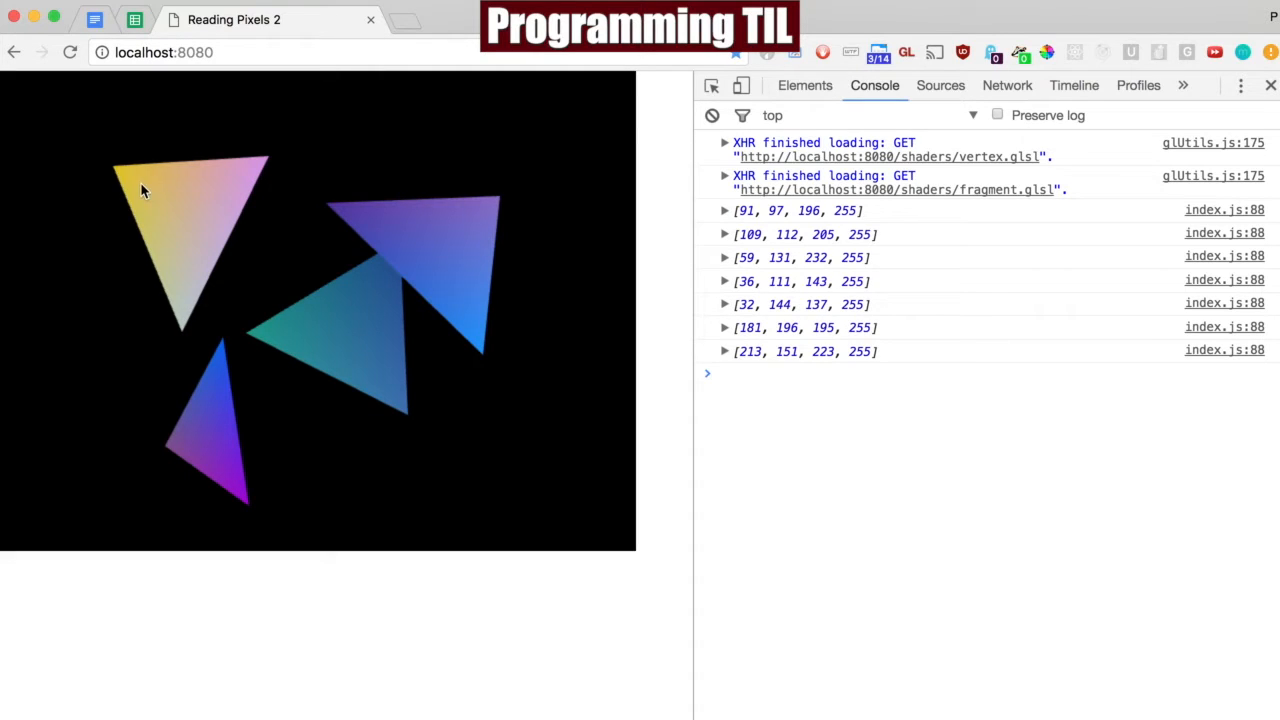
Add new triangle corner points and log the new red and green triangles' pixel colours.
click(228, 316)
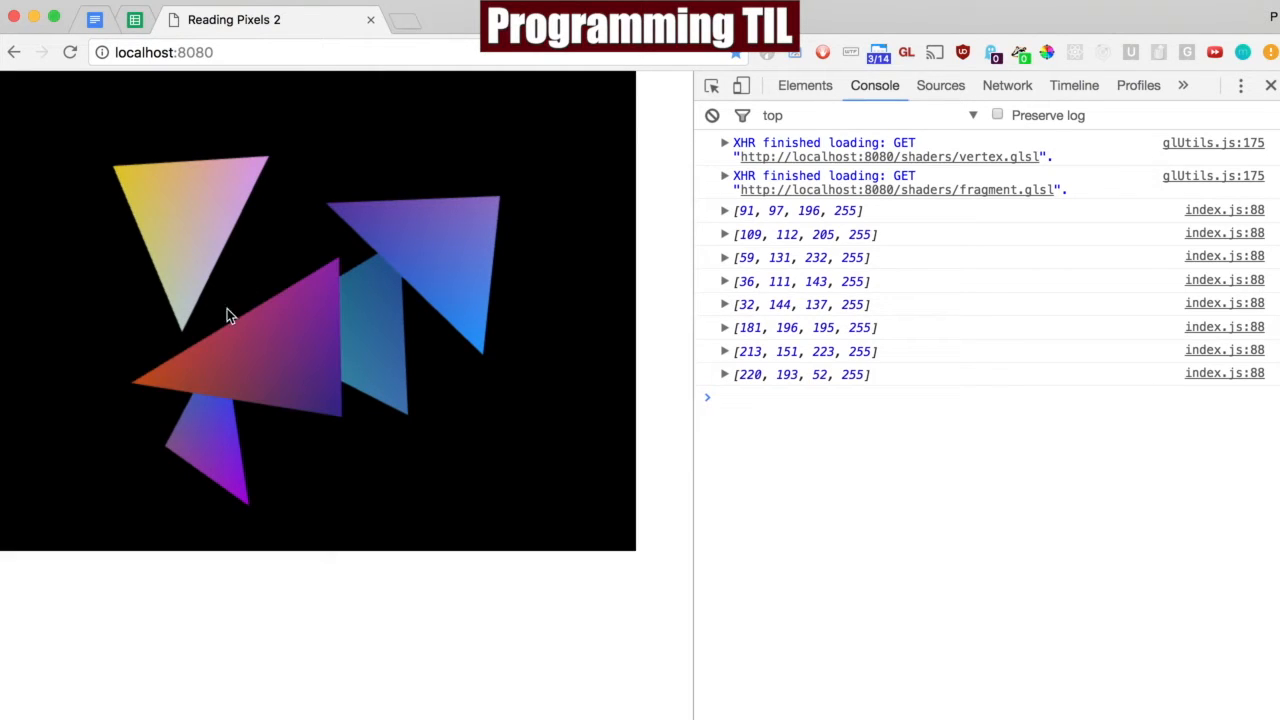
click(148, 388)
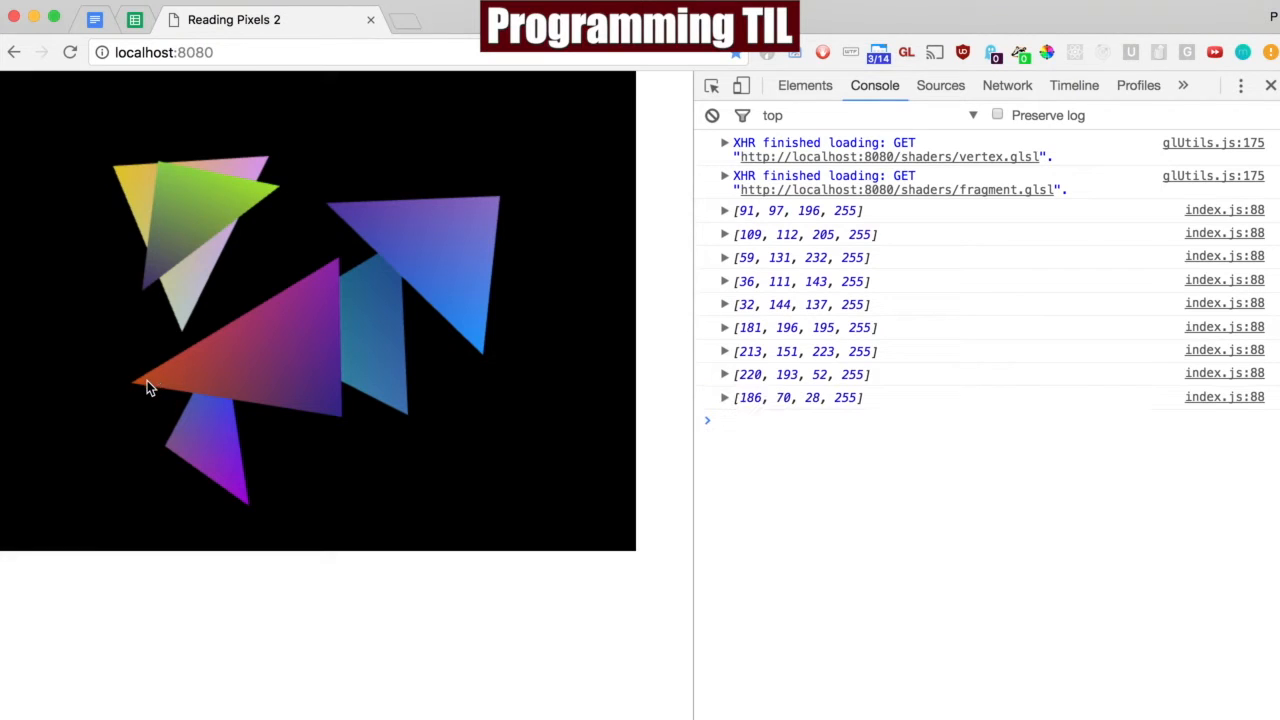
click(264, 196)
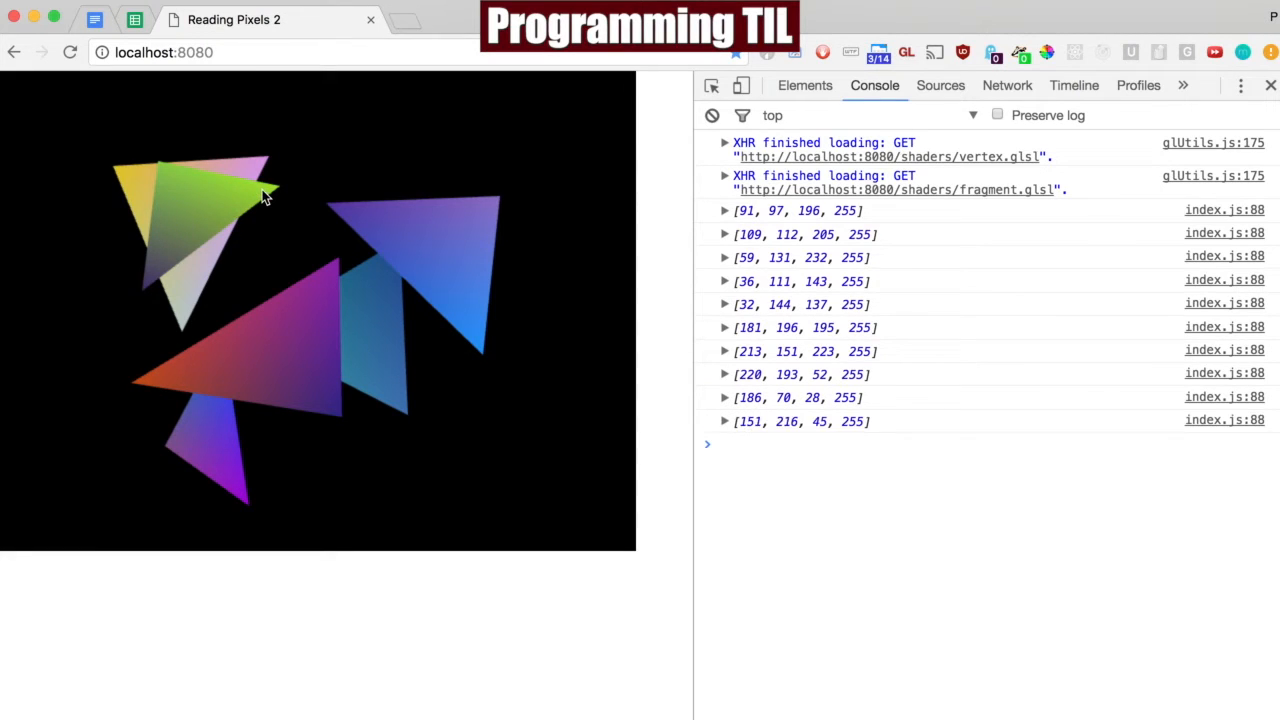
mouse_move(528, 388)
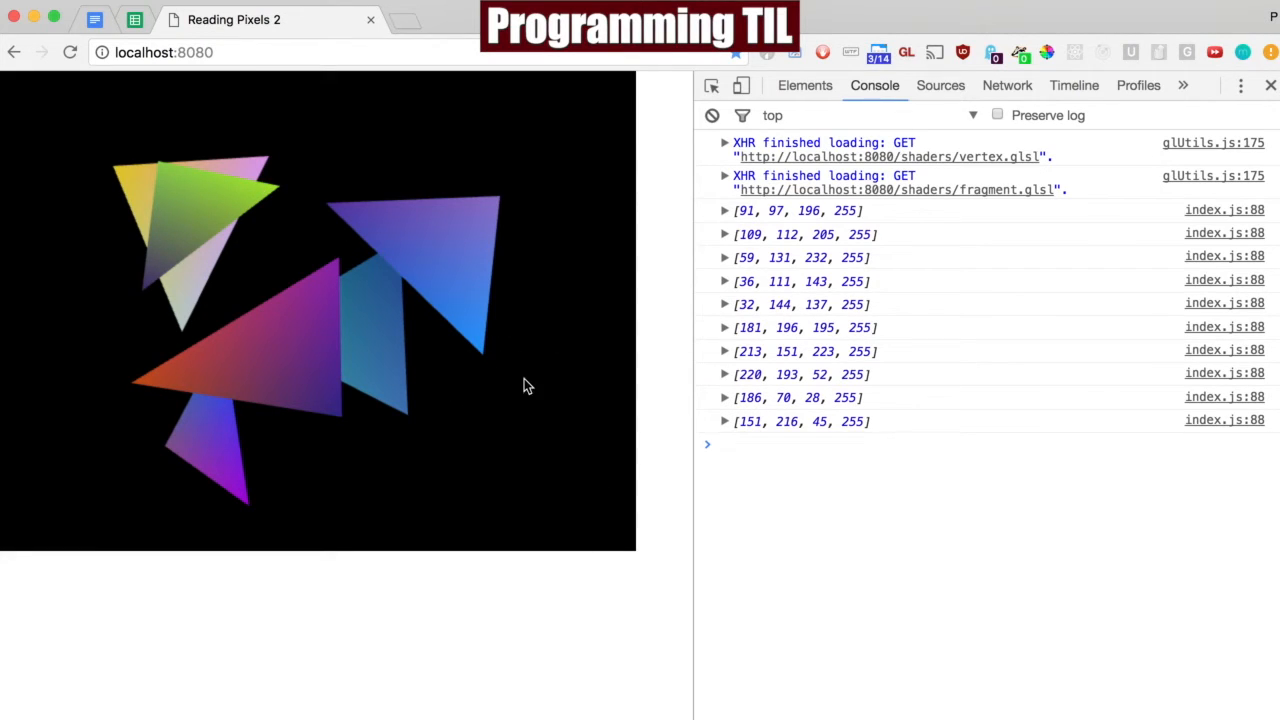